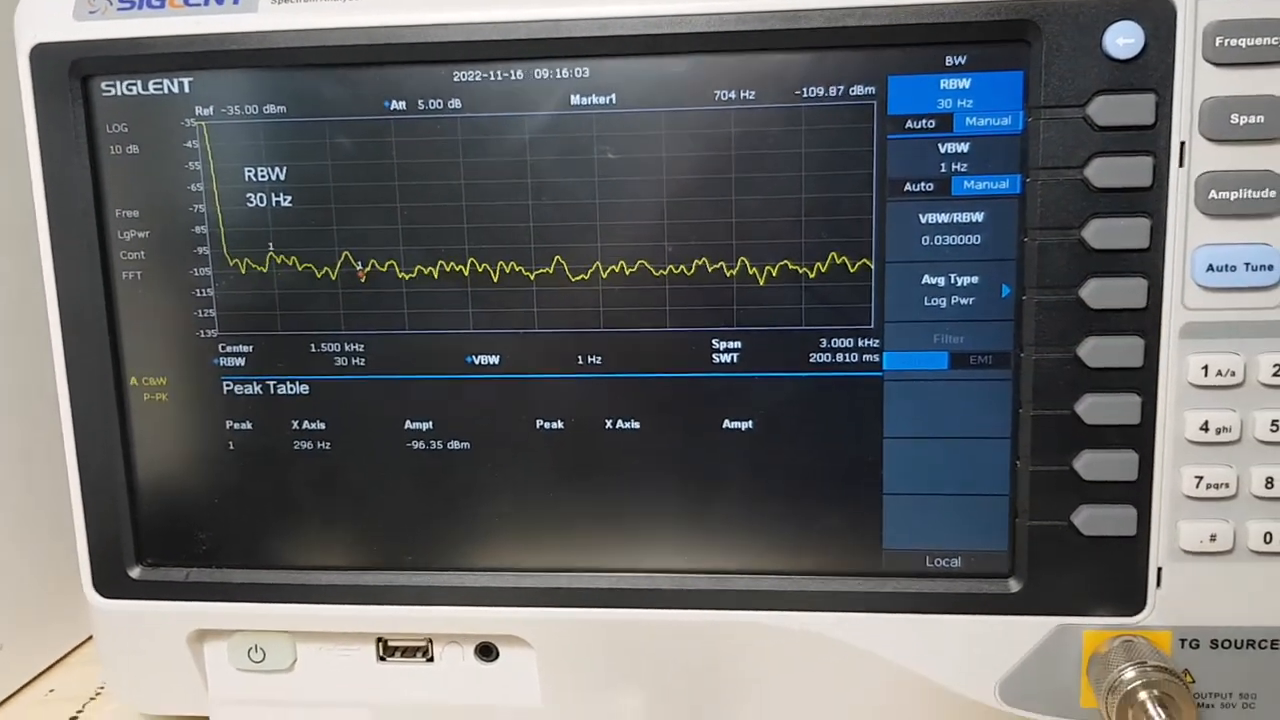
Switch to the Amplitude menu showing -35.00 dBm reference, 5.00 dB attenuation, preamp off
{"action": "left_click", "coordinate": [1201, 218]}
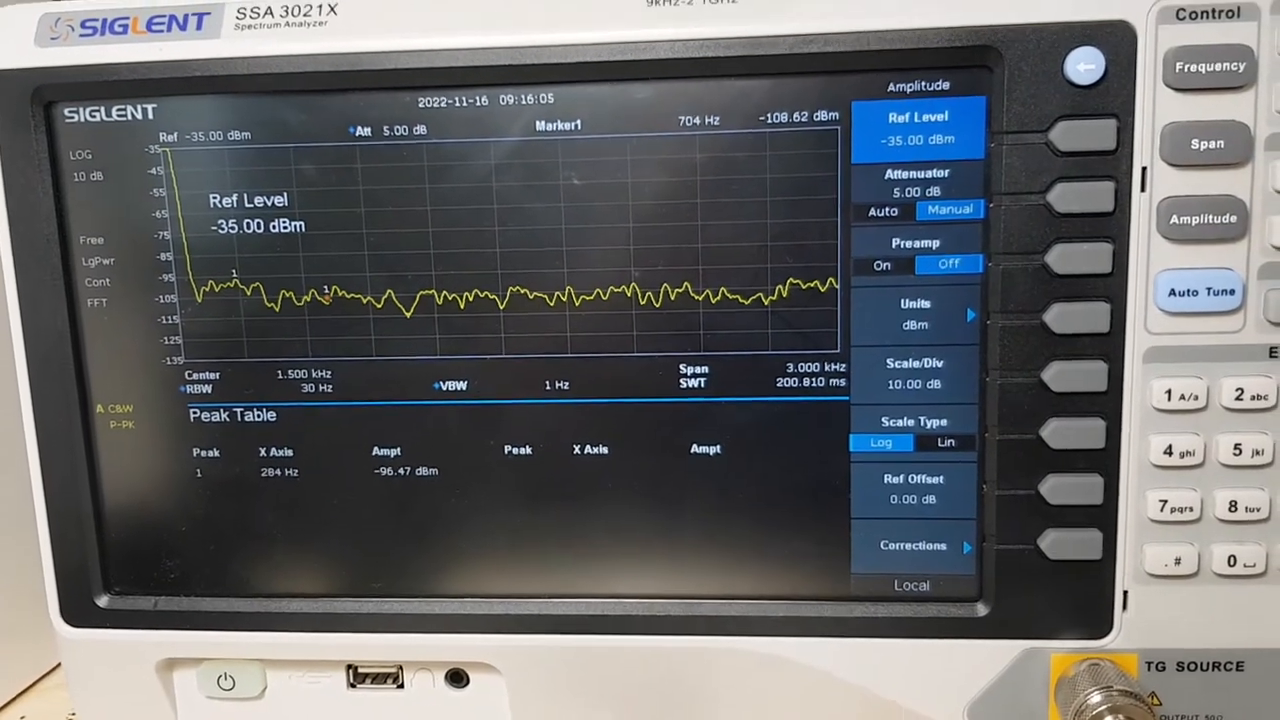